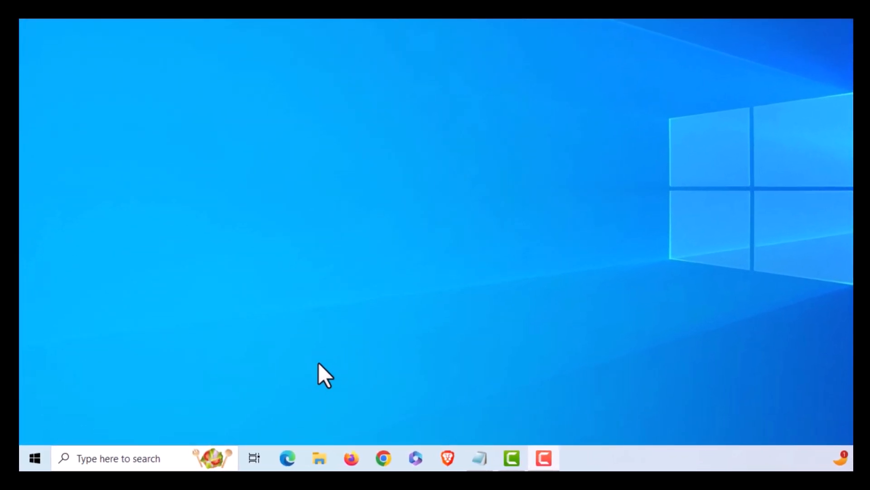
Bring up the Windows search panel from the taskbar search box
click(139, 458)
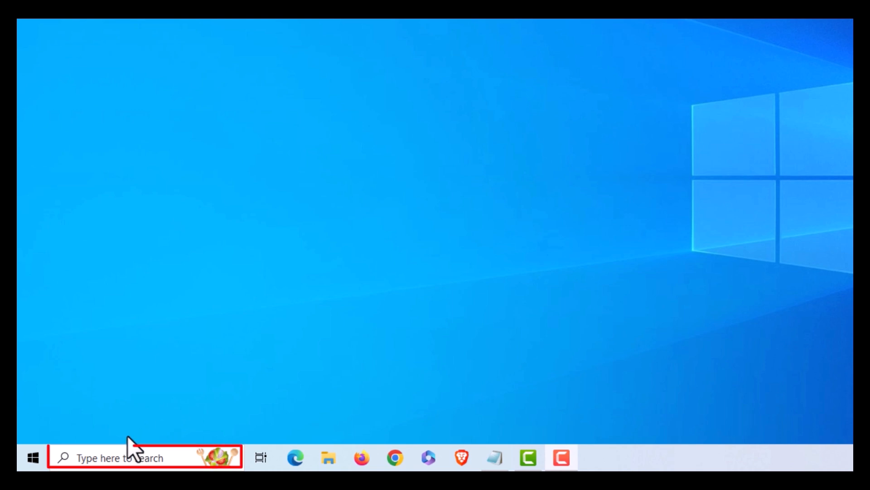
click(144, 457)
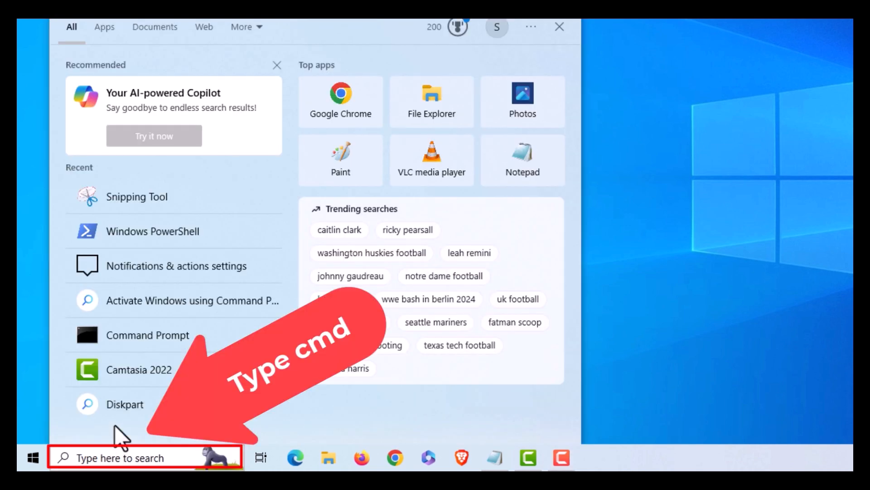
Search for cmd and launch Command Prompt with Run as administrator
text(cmd)
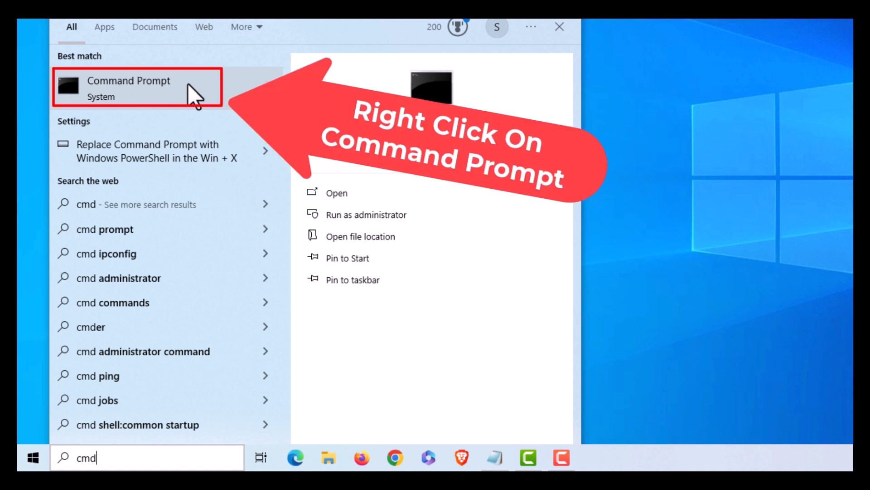
right_click(128, 88)
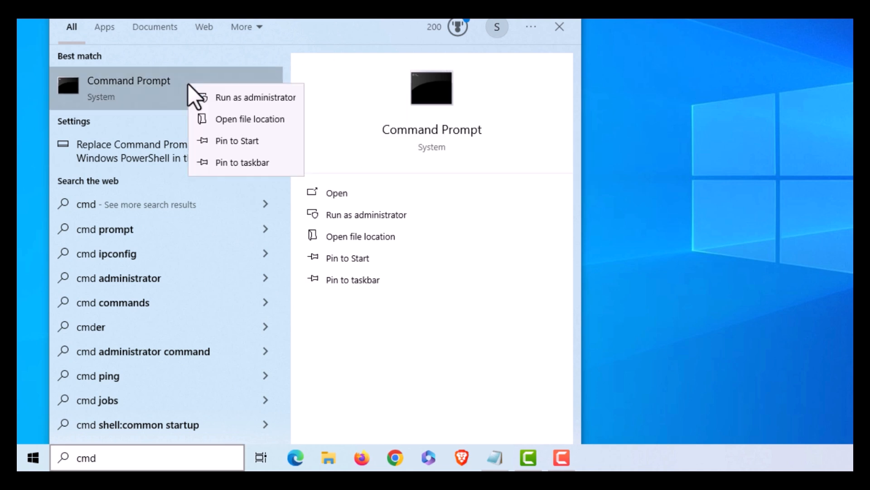
mouse_move(256, 97)
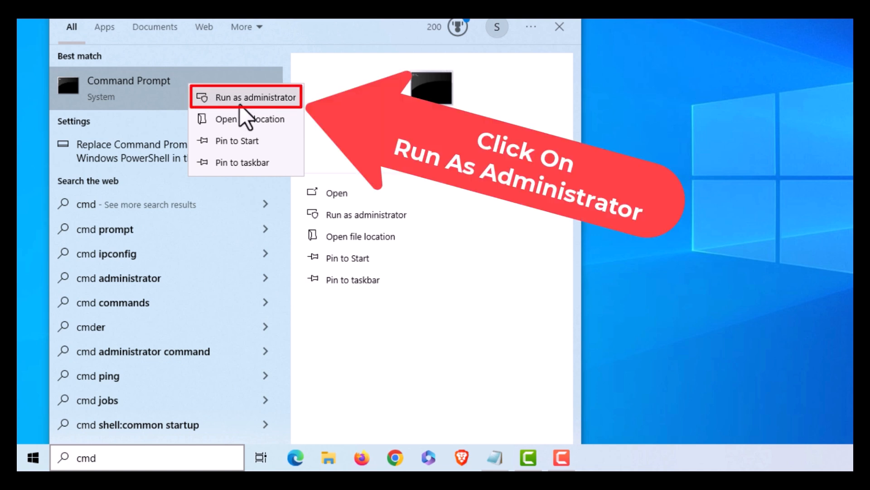
click(247, 97)
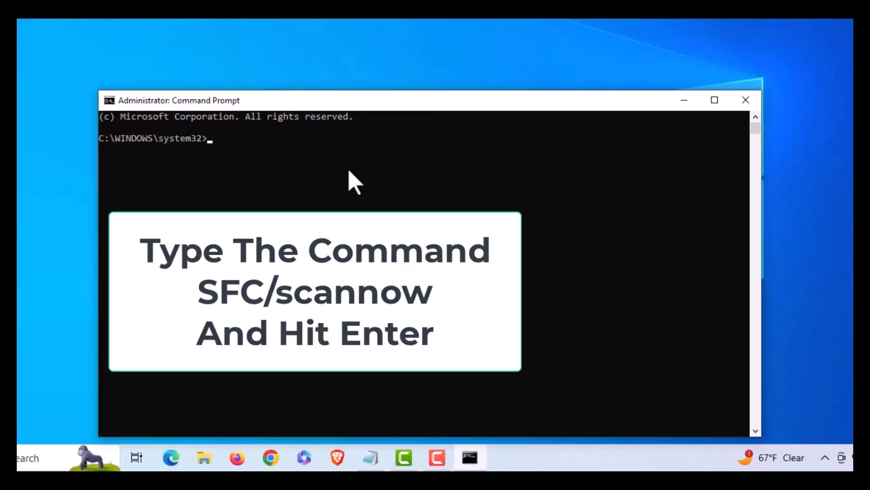
Run SFC/scannow and let verification finish with no integrity violations
text(SF)
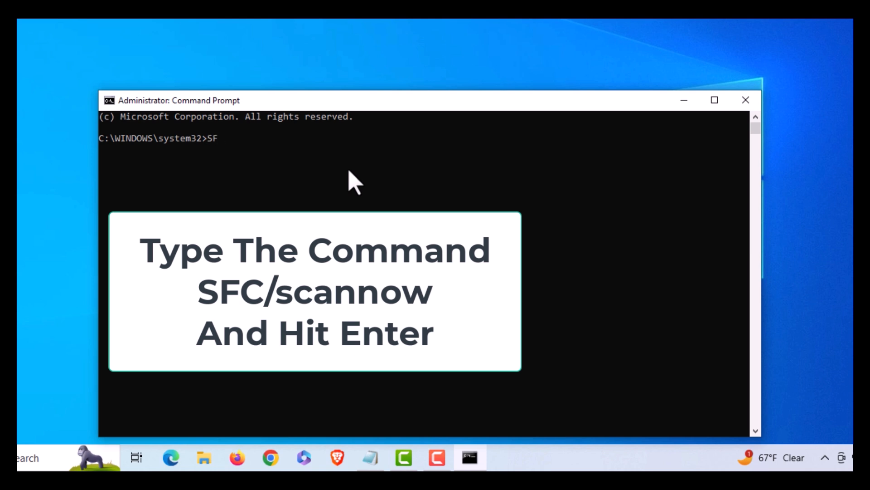
text(C/)
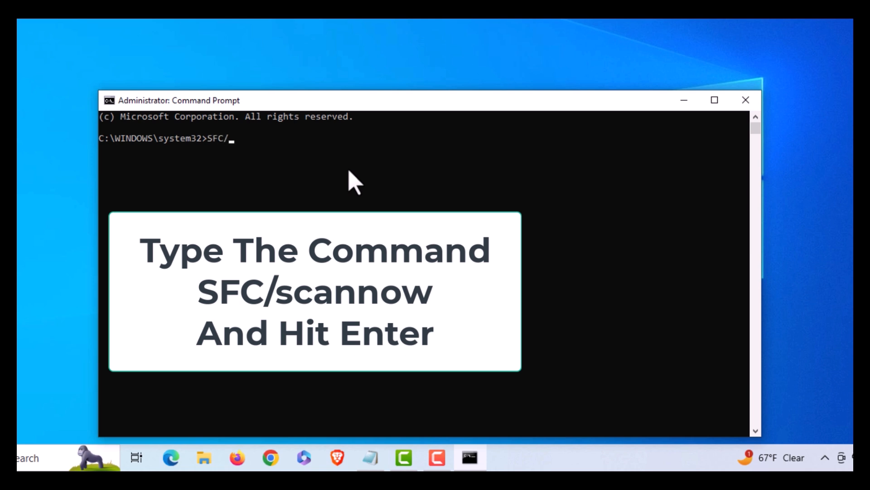
text(scann)
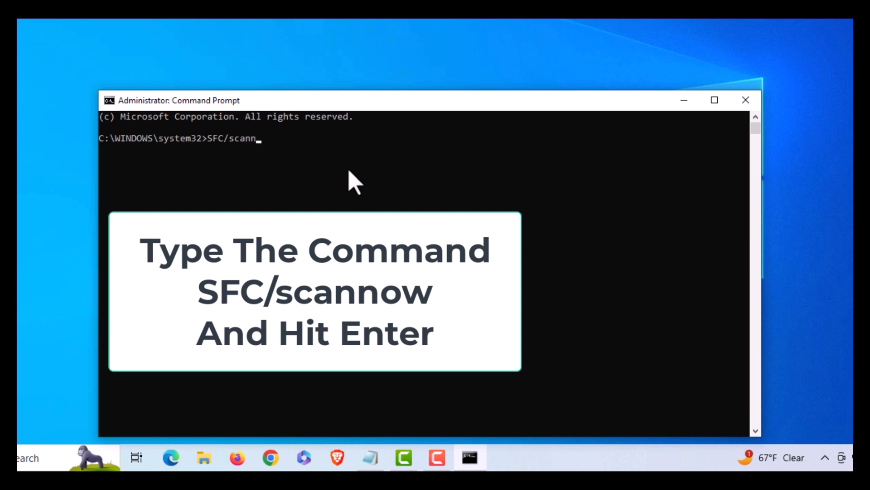
text(ow)
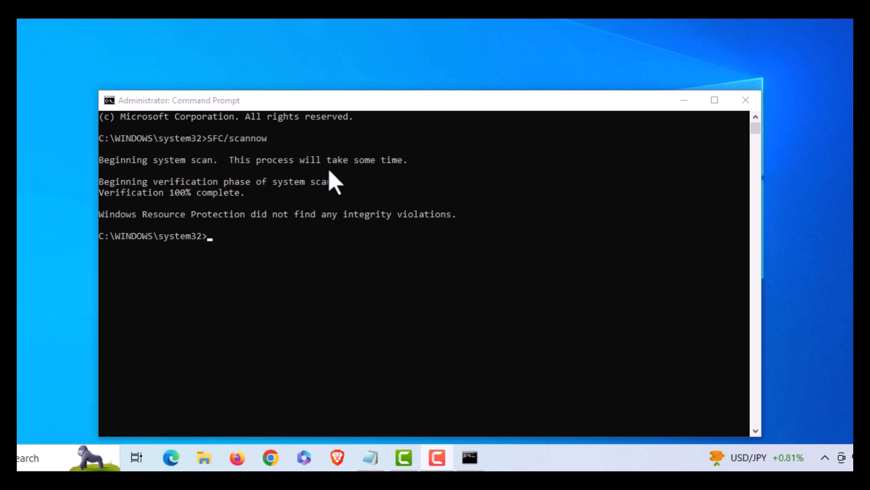
Run DISM /Online /Cleanup-Image /RestoreHealth until the restore completes successfully
text(DISM /Online /Cleanup-Image /RestoreHealth)
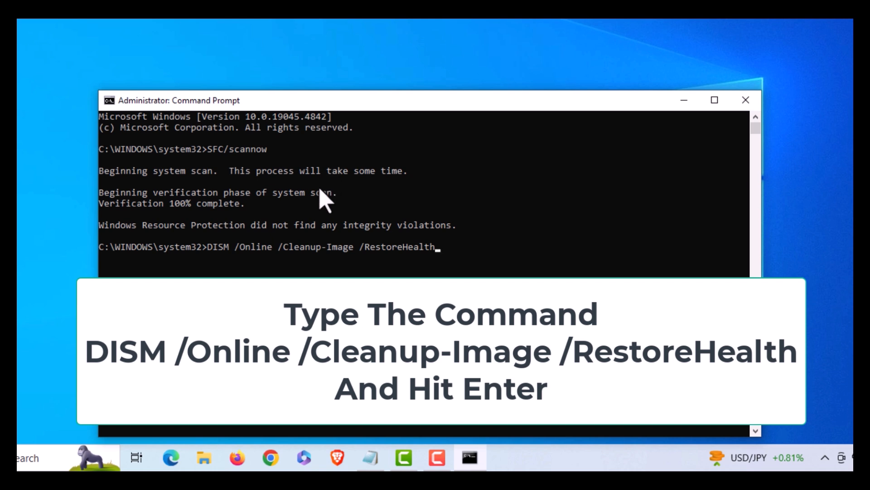
mouse_move(231, 269)
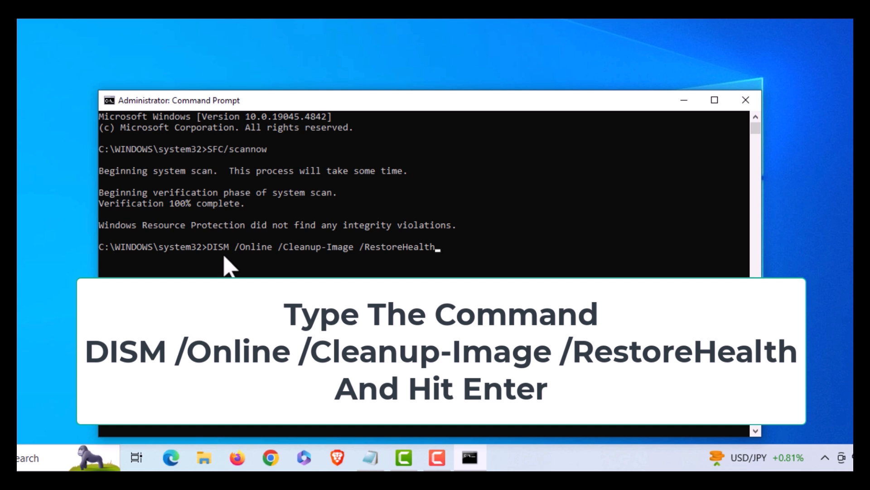
key(enter)
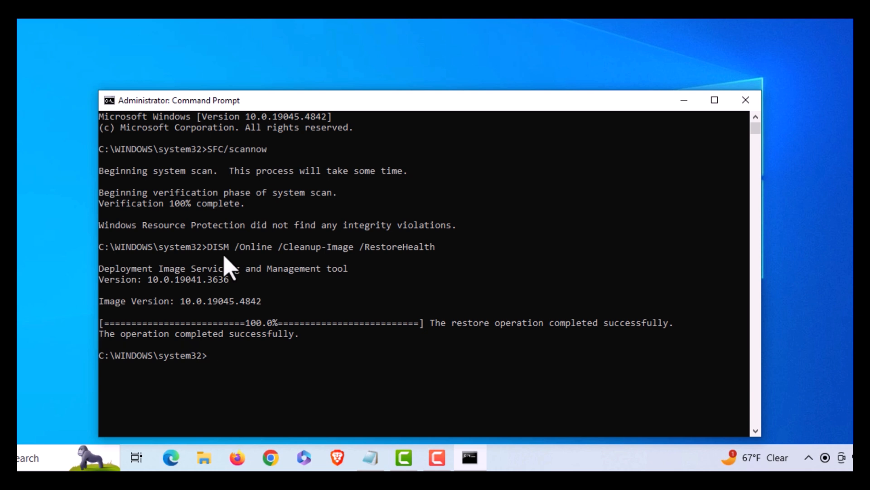
Enter SFC/scannow again at the prompt without running it yet
text(S)
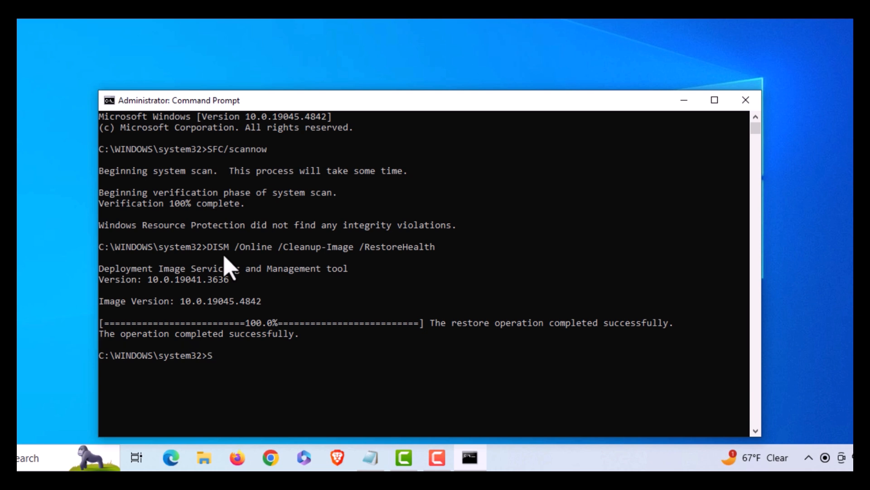
text(FC/)
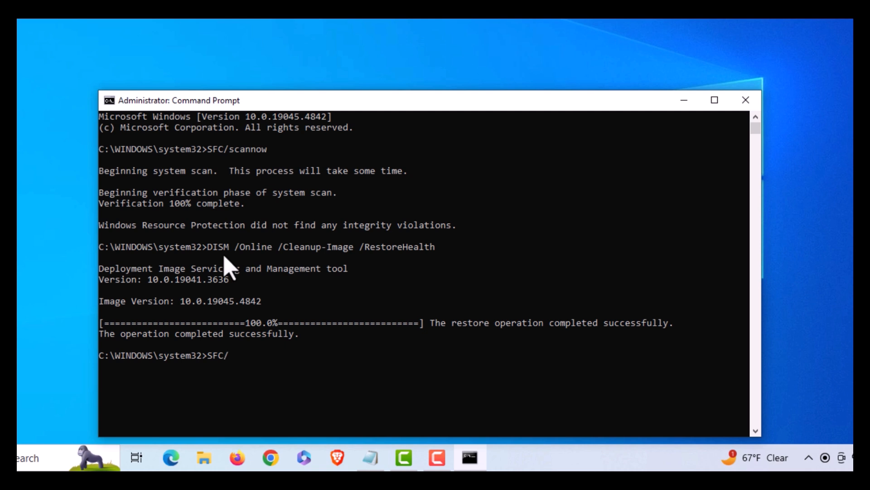
text(sca)
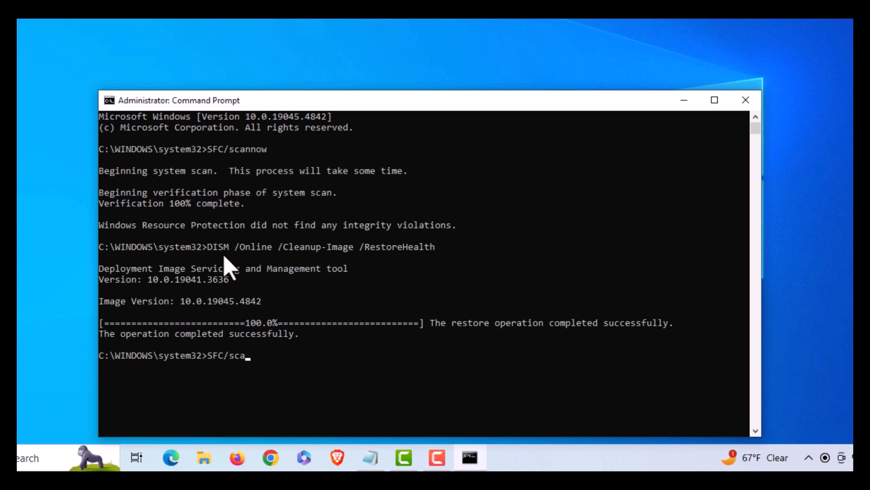
text(nnow)
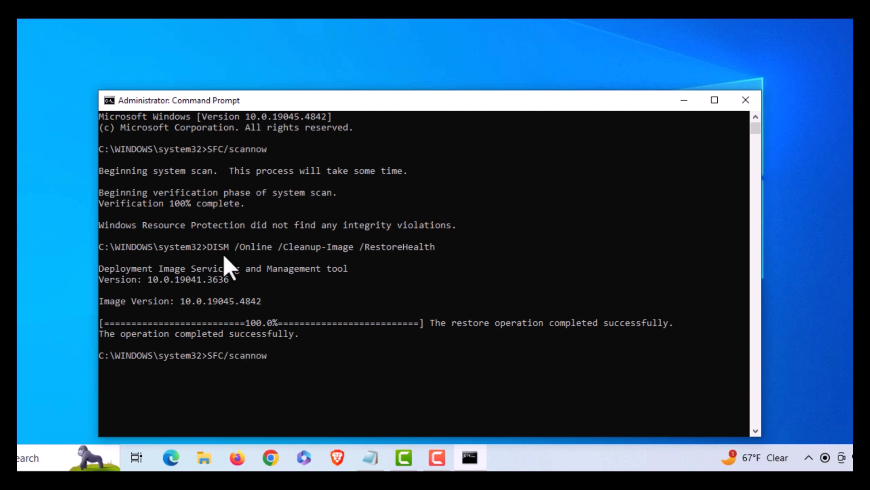